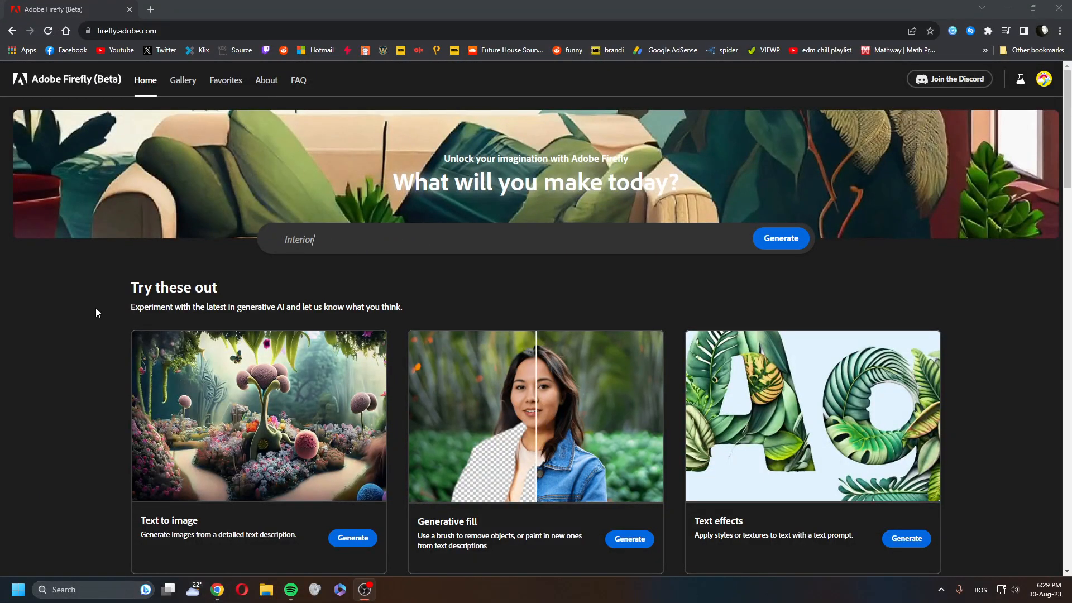
# Enter prompt text about a side profile face portrait with organic shapes and soft lines.
pyautogui.write('Side profile face and ocean double exposure p')
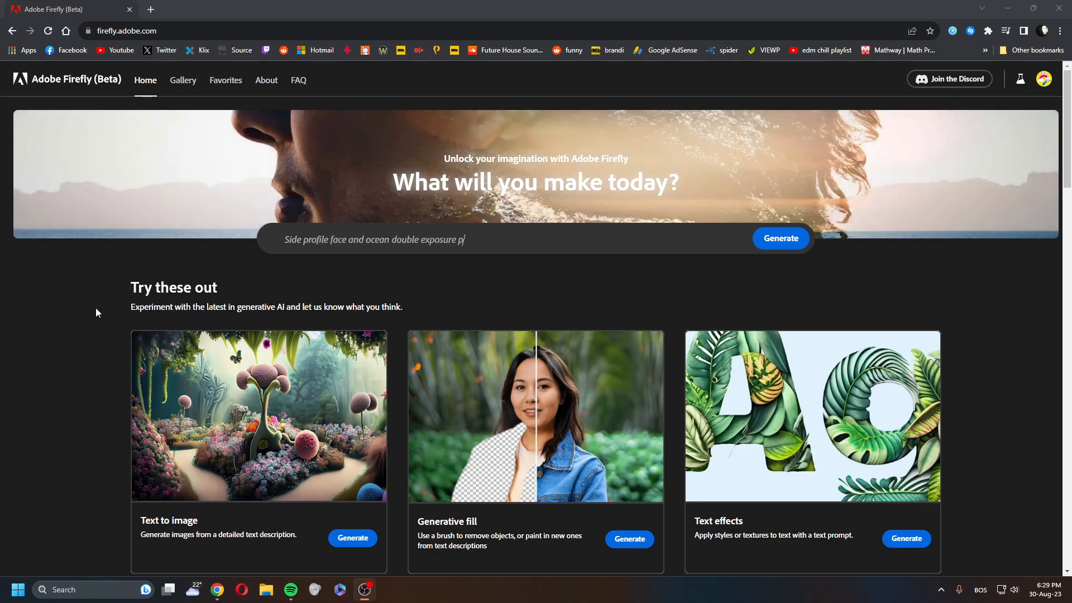
pyautogui.write('ortrait')
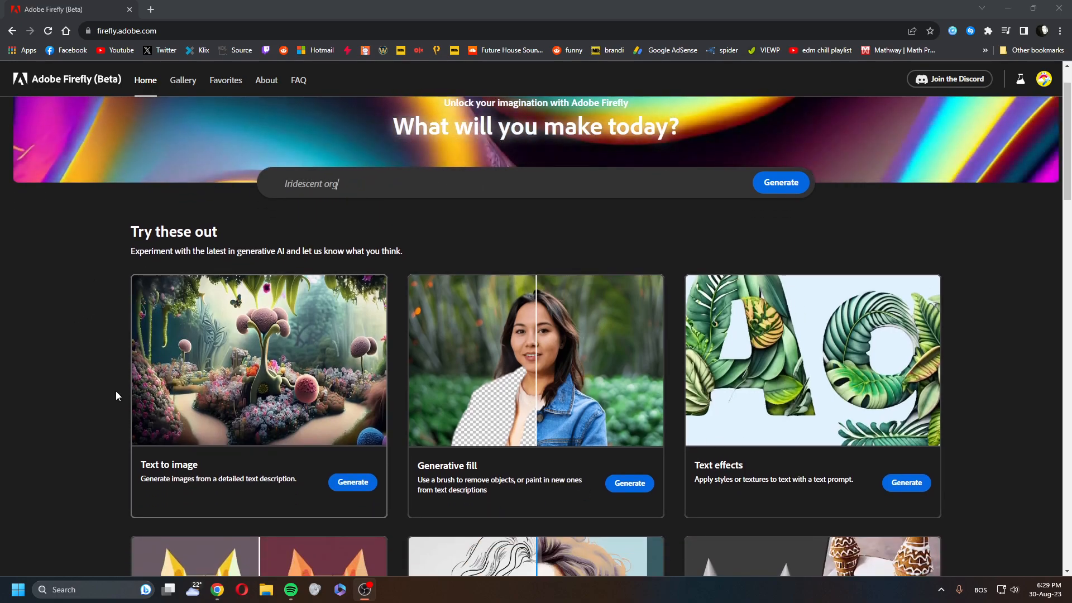
pyautogui.write('anic shapes with soft')
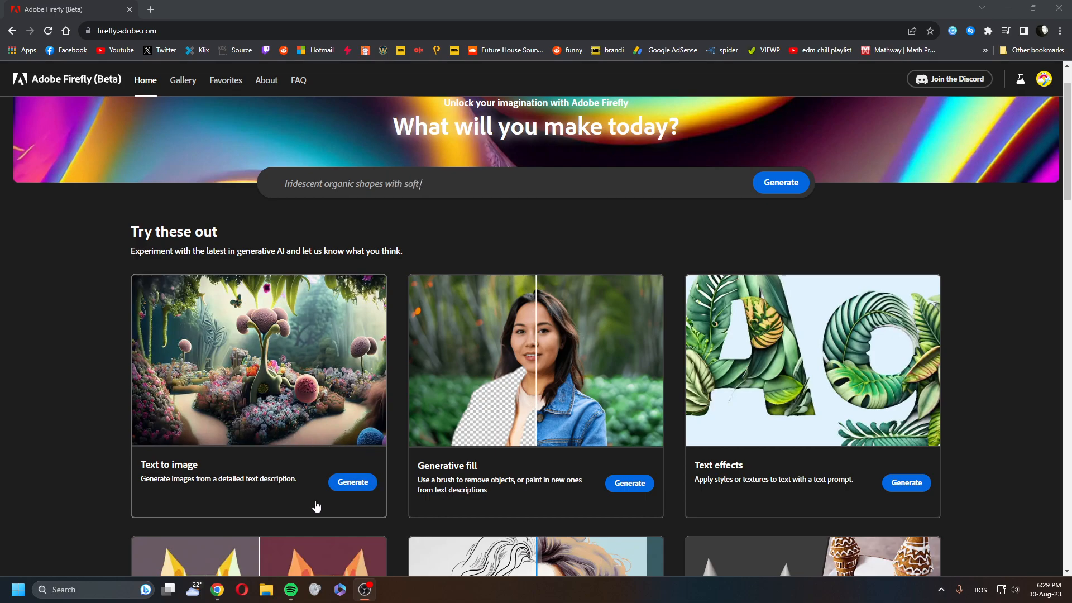
# Search Windows for 'windows Defender Firewall' and open the Windows security settings result.
pyautogui.click(352, 482)
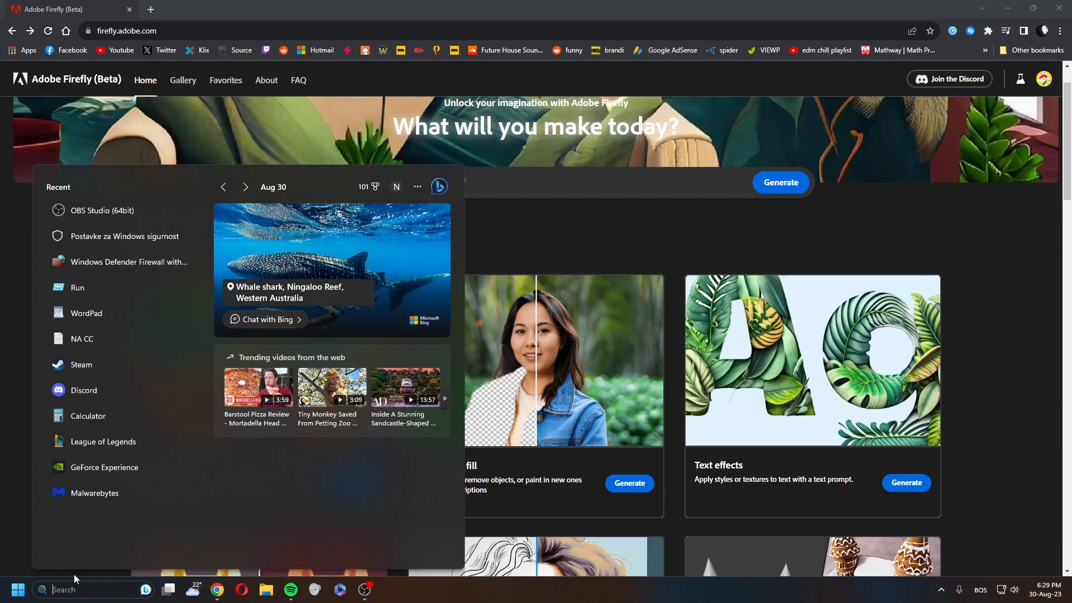
pyautogui.write('windows Defender Firewall')
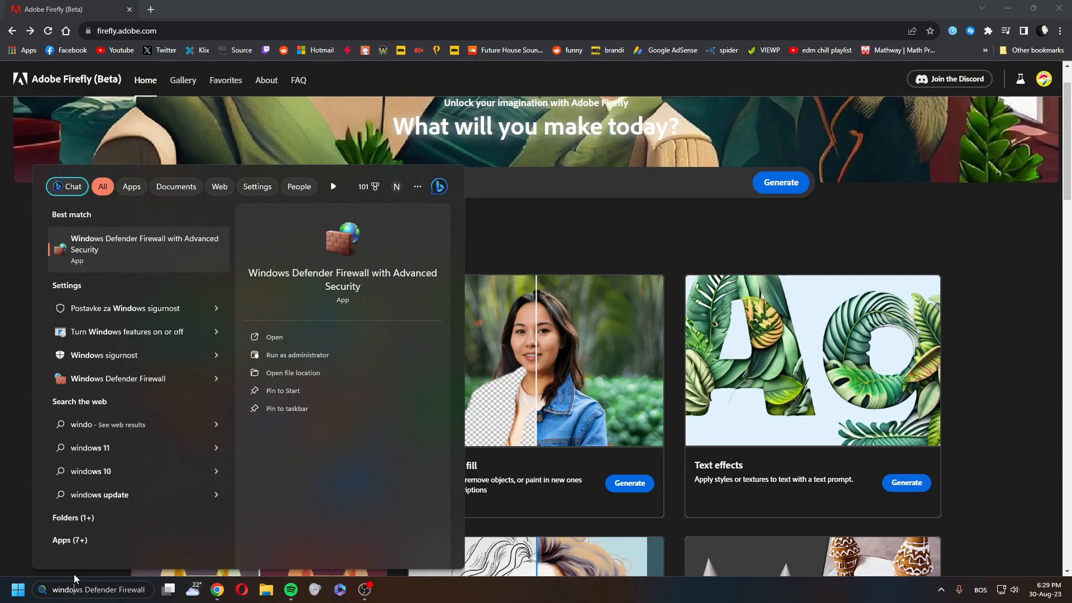
pyautogui.write('si')
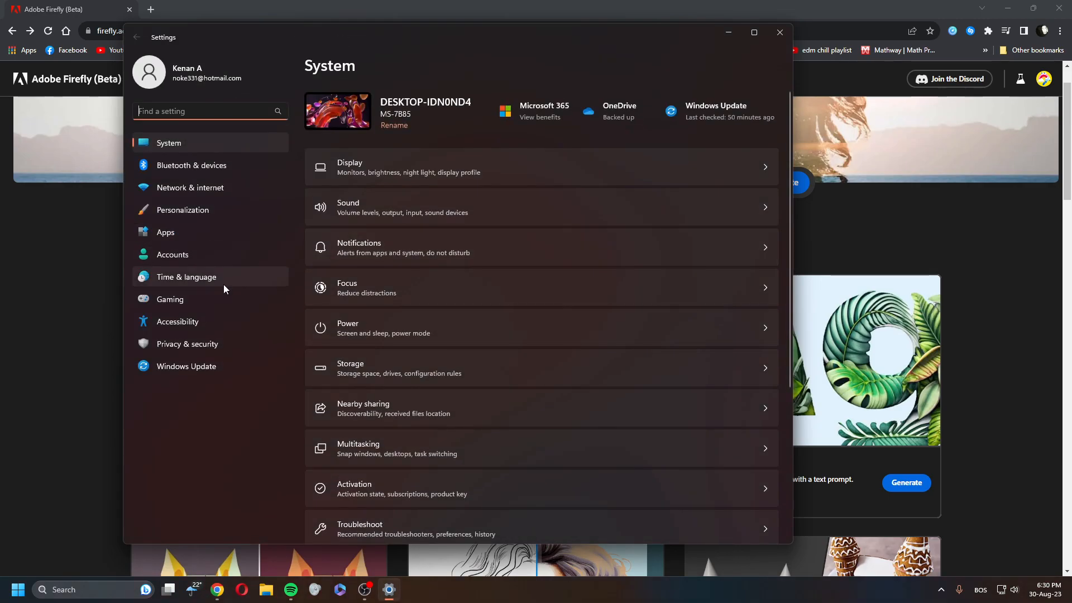
pyautogui.moveTo(214, 353)
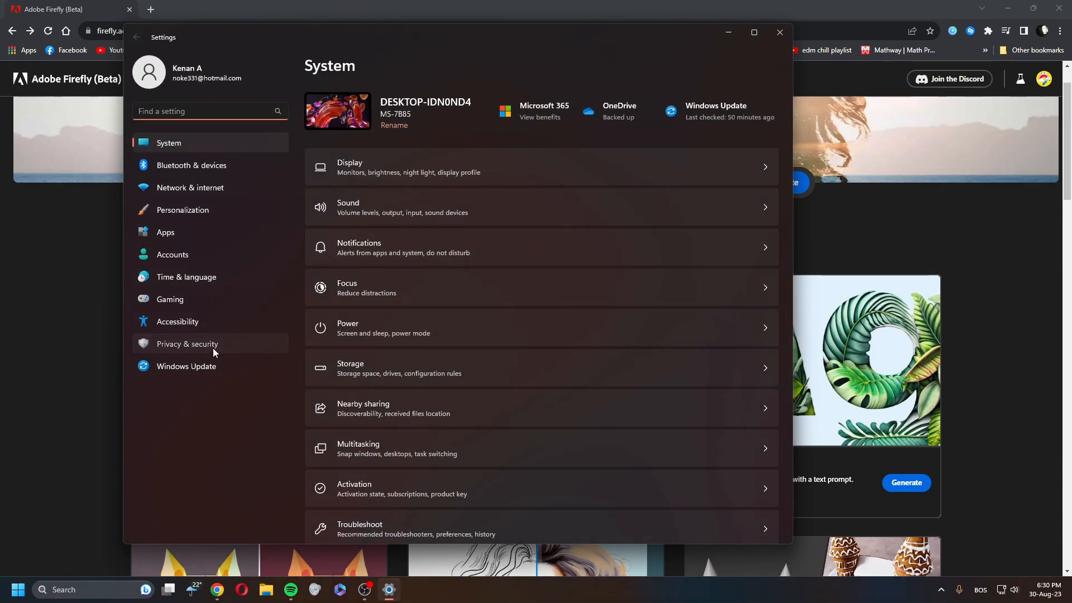
# Go to Privacy & security, then Firewall & network protection in Windows Security.
pyautogui.click(187, 344)
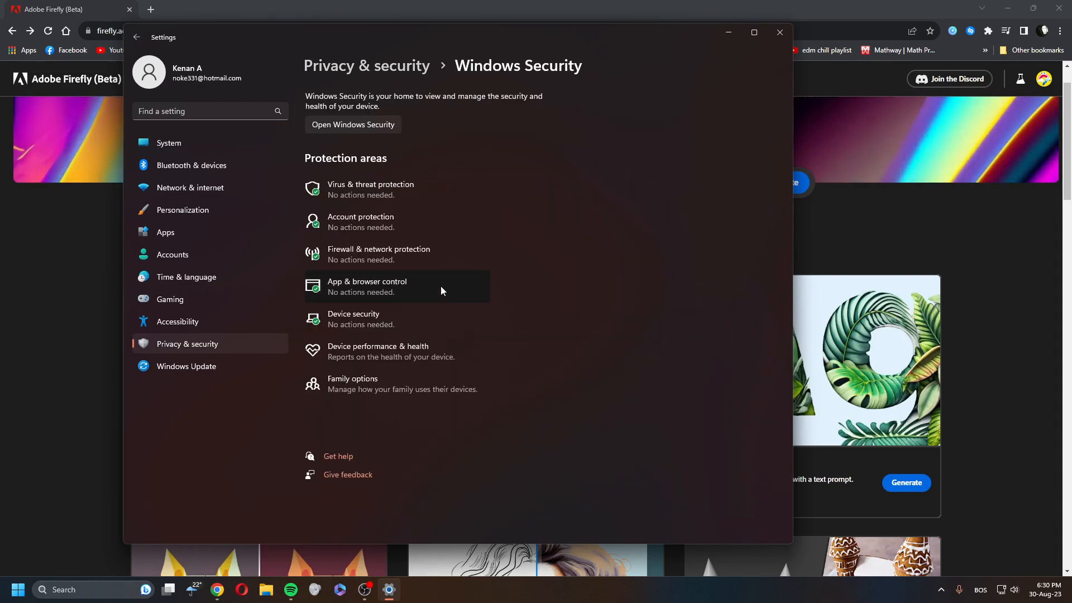
pyautogui.click(353, 124)
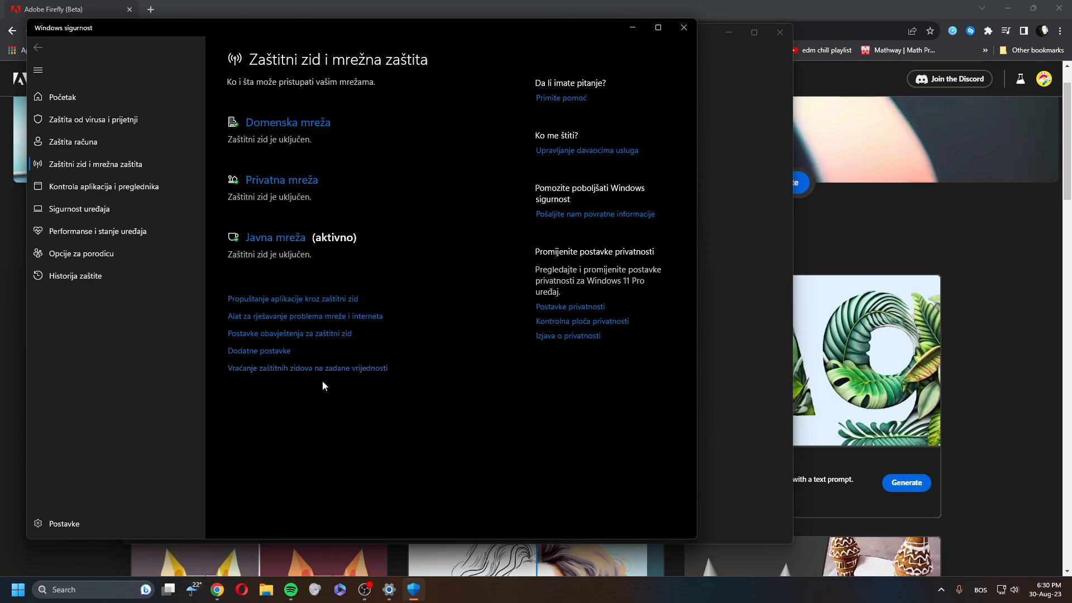
# Restore the firewalls to default with 'Vraćanje zaštitnih zidova na zadane vrijednosti'.
pyautogui.click(307, 368)
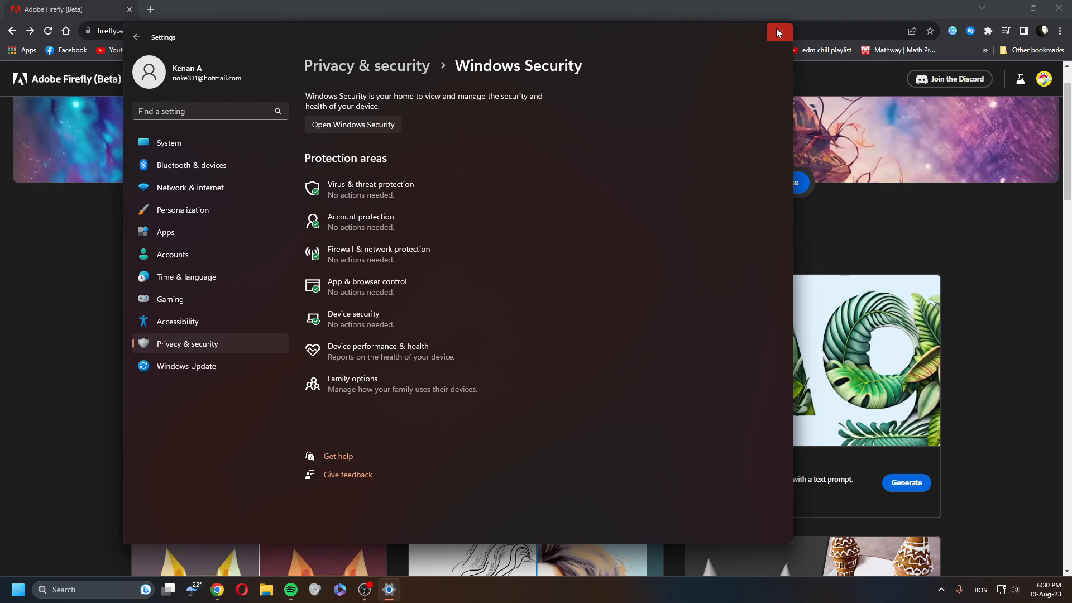
# Close Settings and type the prompt 'A variety of cactus in sunset desert' in Firefly.
pyautogui.click(779, 31)
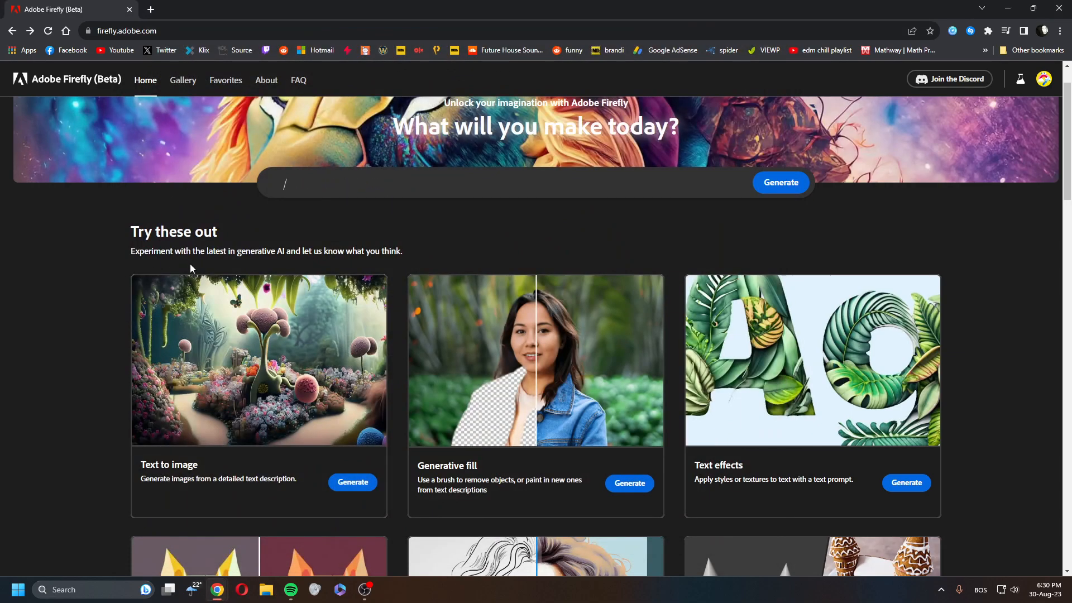
pyautogui.write('A variety of cactus')
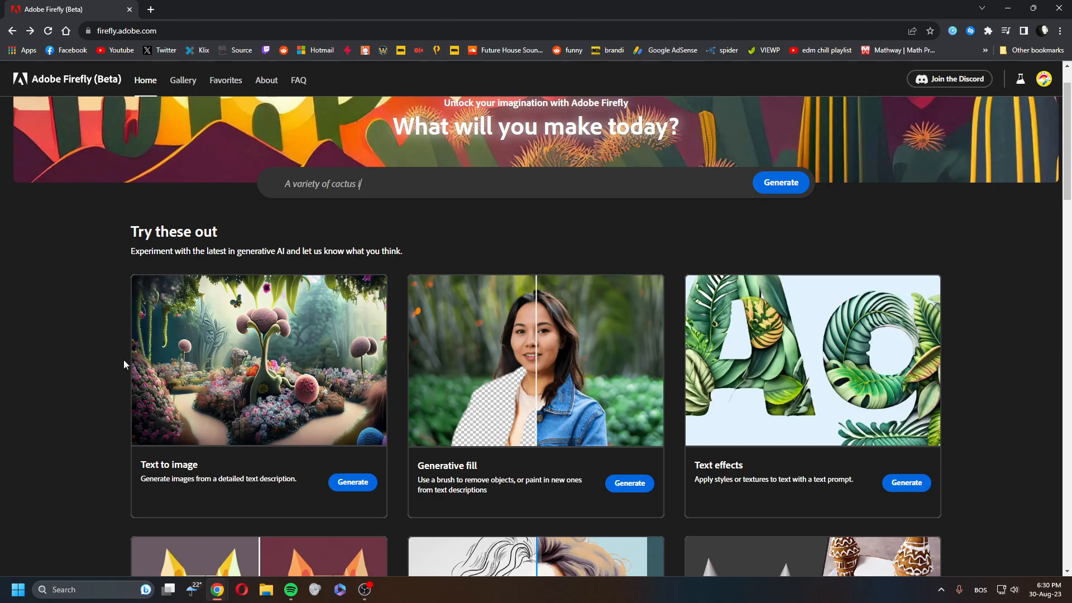
pyautogui.write('in sunset desert')
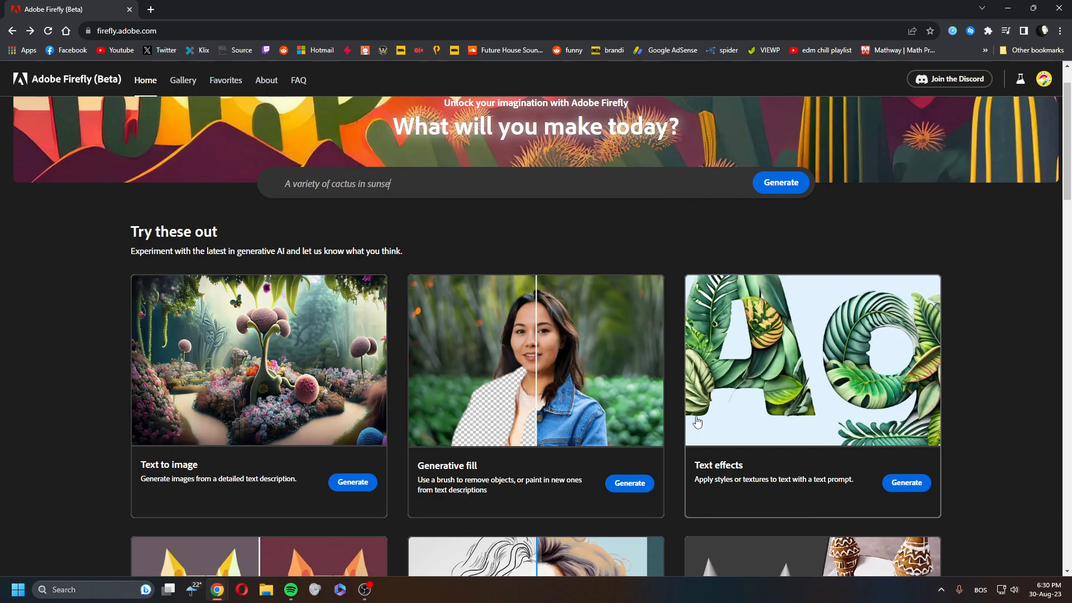
pyautogui.write('Midcentury home on mountain next to waterfall')
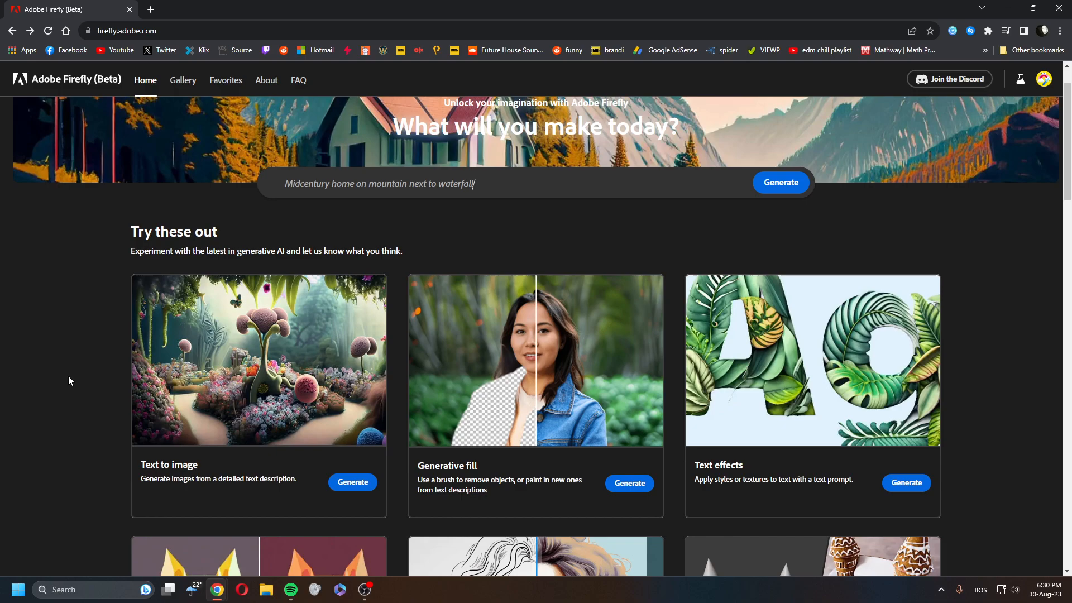
pyautogui.press('Backspace')
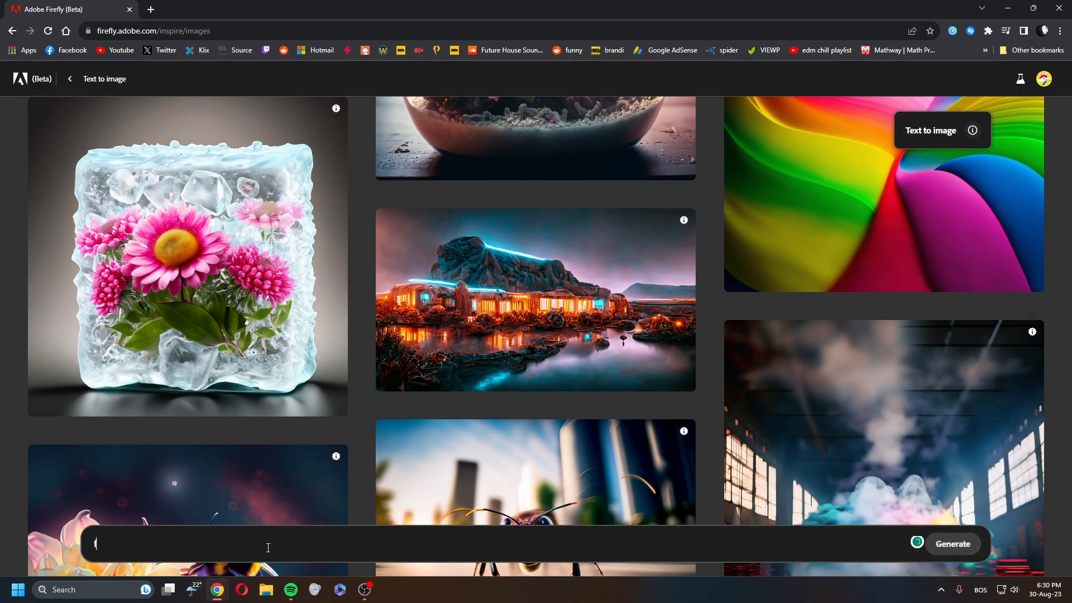
# Generate images for the 'firewall' prompt and dismiss the prompt-too-short notice.
pyautogui.click(952, 544)
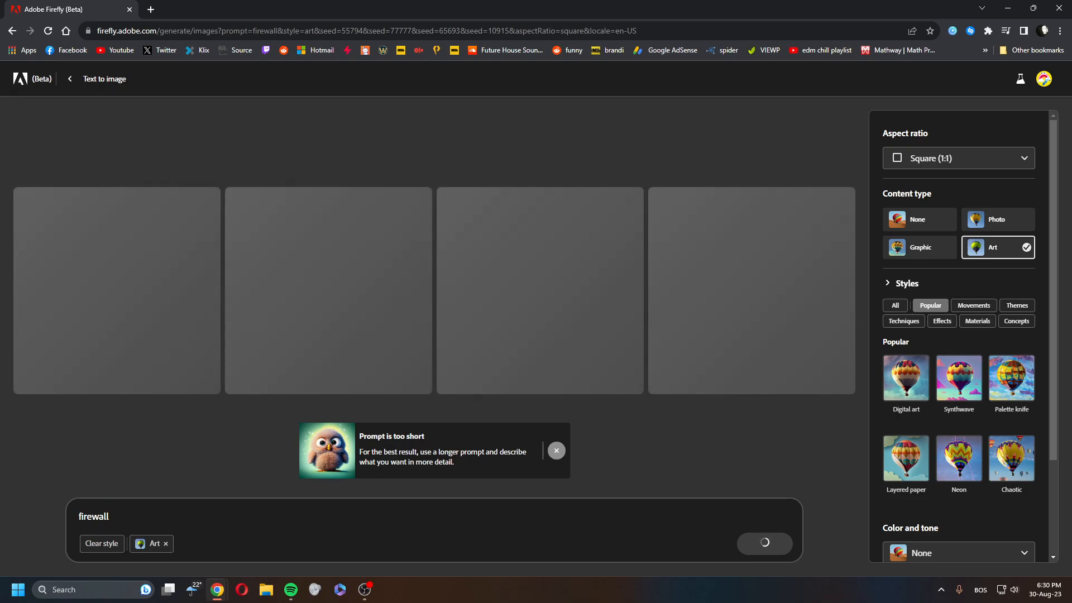
pyautogui.click(556, 450)
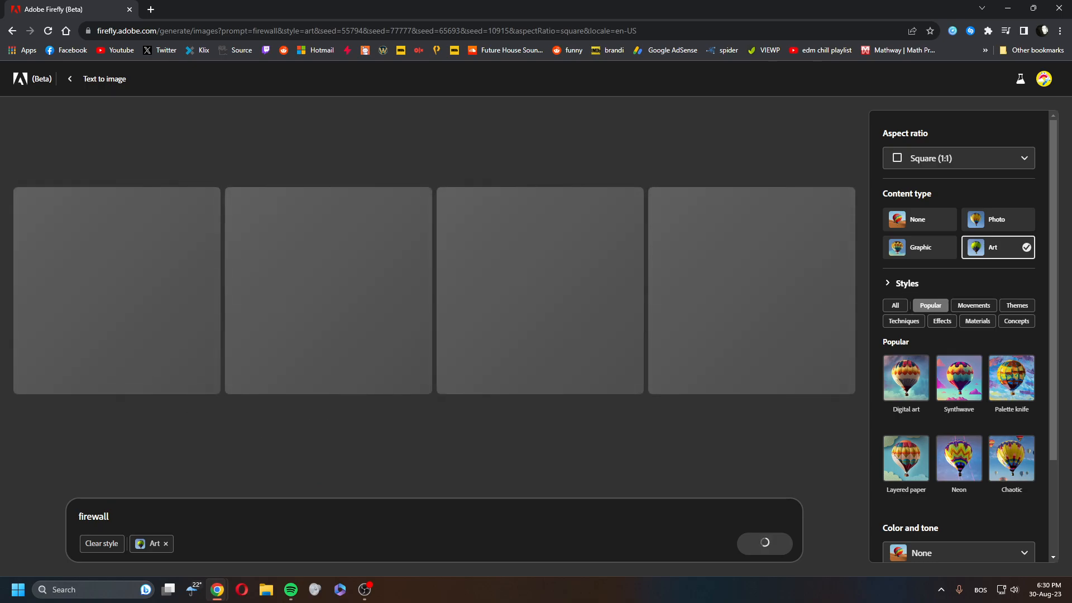